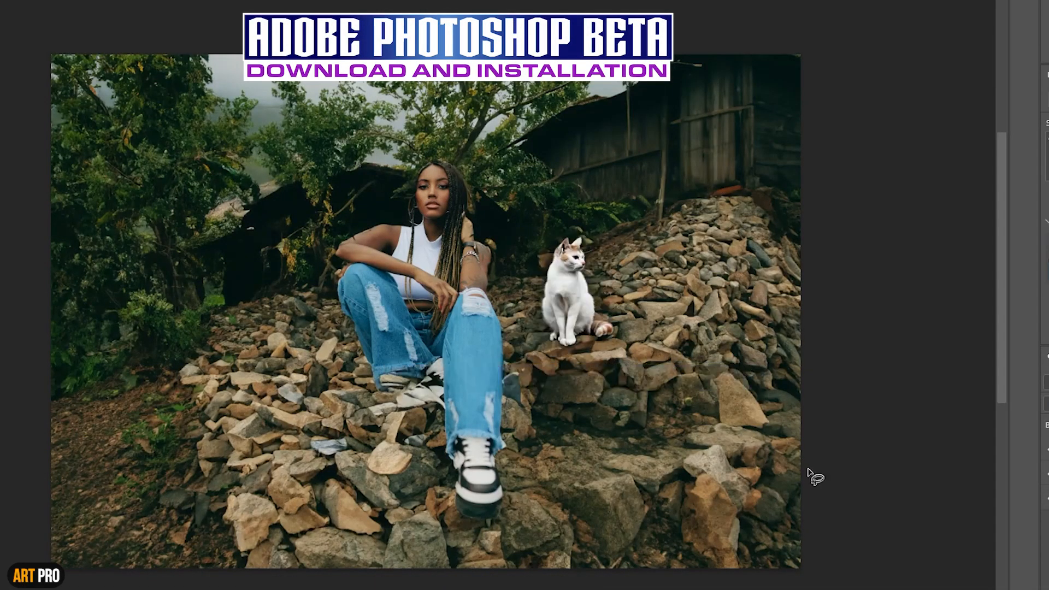
Show the Herramienta Quitar feature description in the Novedades welcome dialog.
click(220, 552)
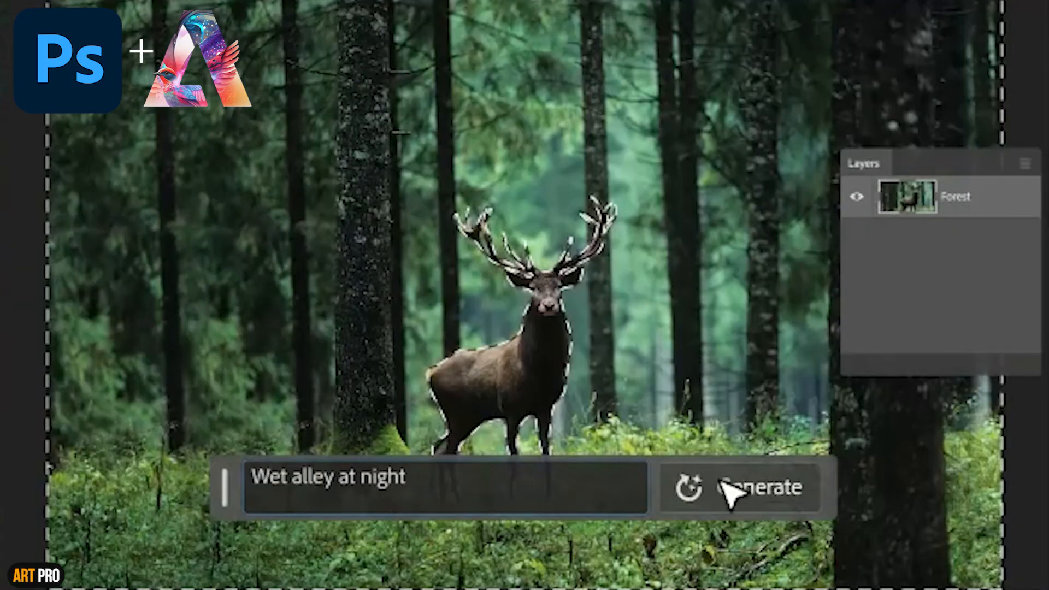
click(757, 487)
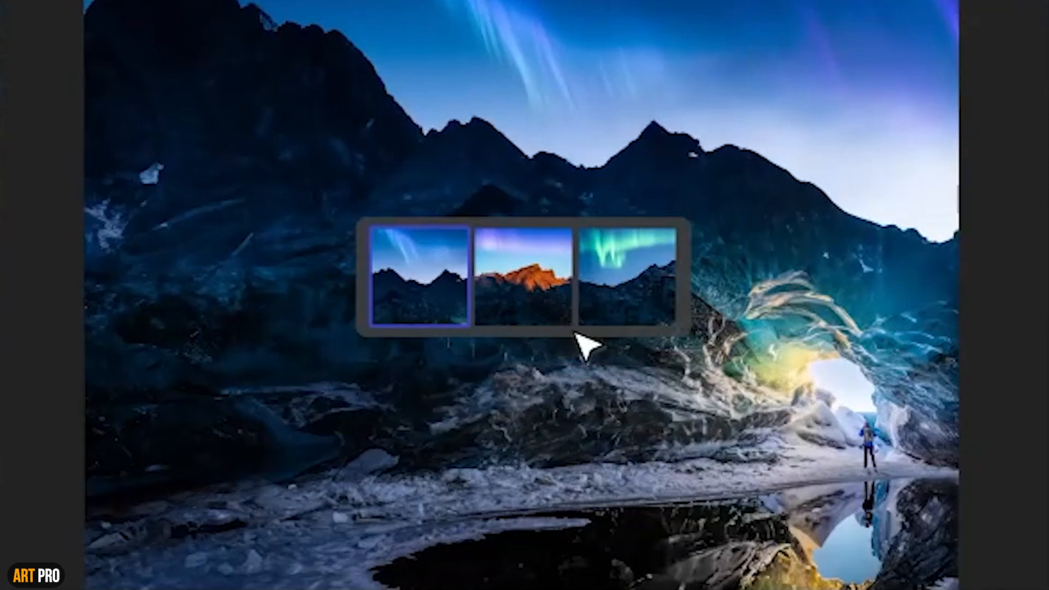
click(625, 274)
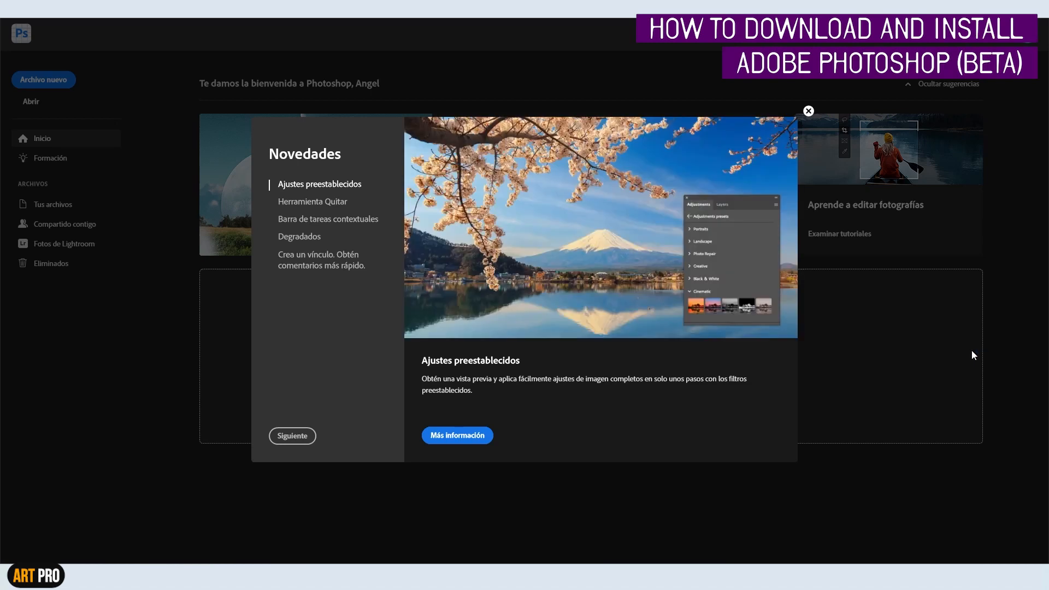
click(312, 202)
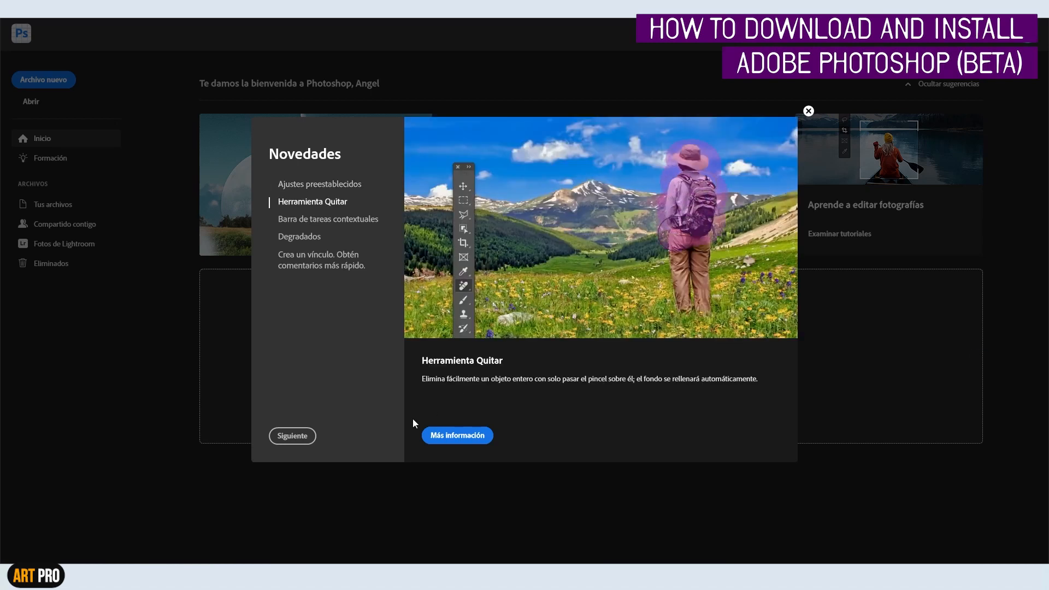
click(328, 218)
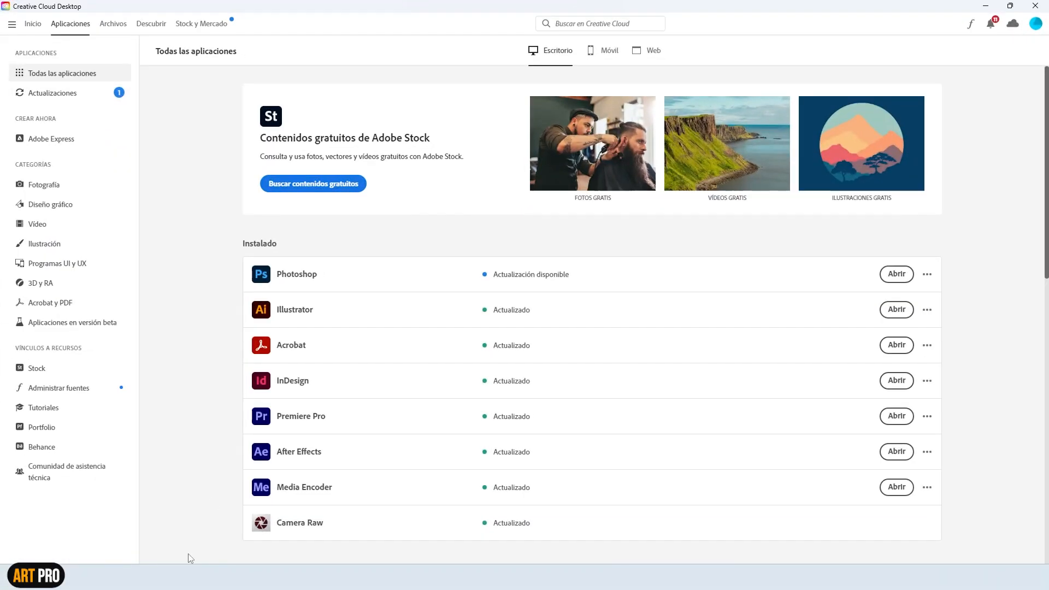
mouse_move(195, 533)
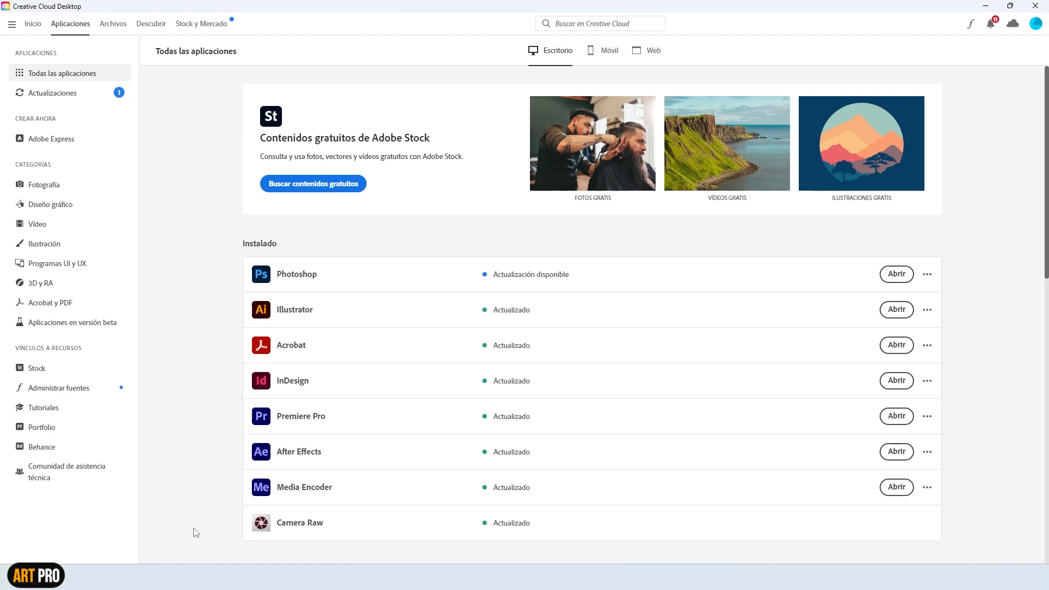
scroll(down, 3)
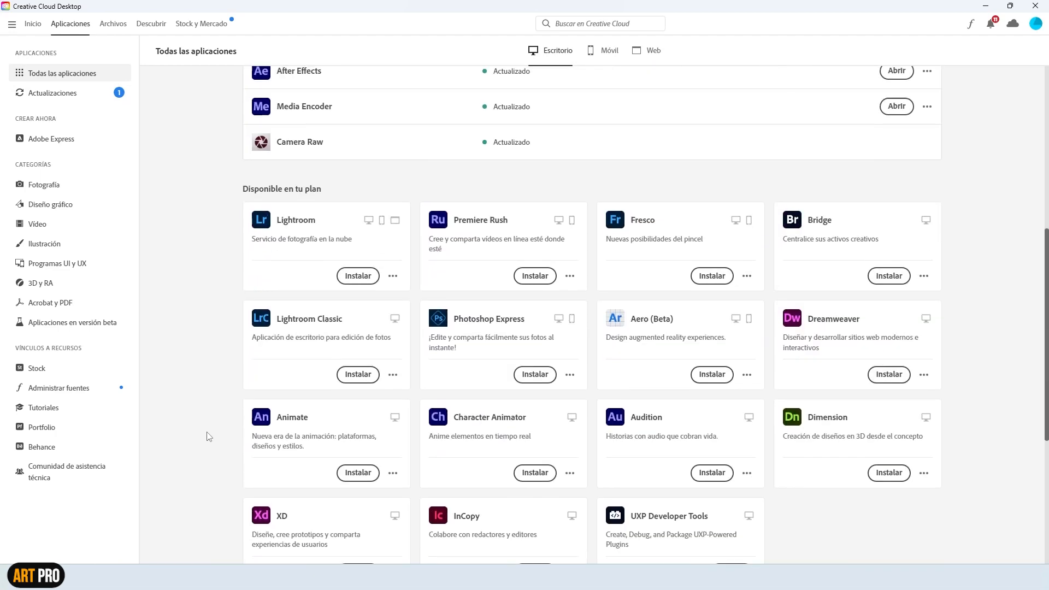
scroll(up, 3)
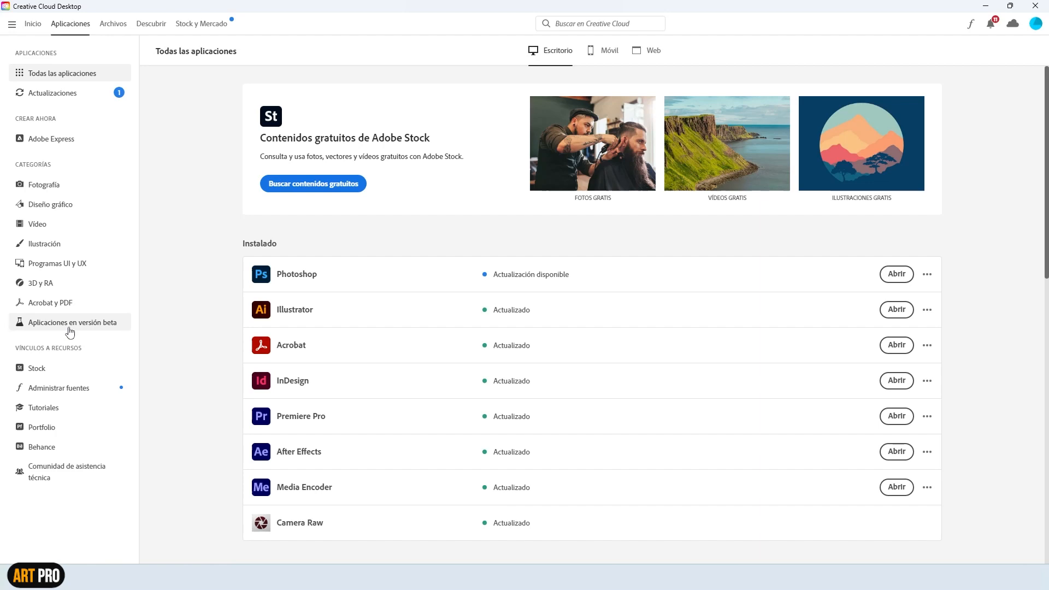
Install Photoshop (Beta) from the Aplicaciones en versión beta list.
click(72, 321)
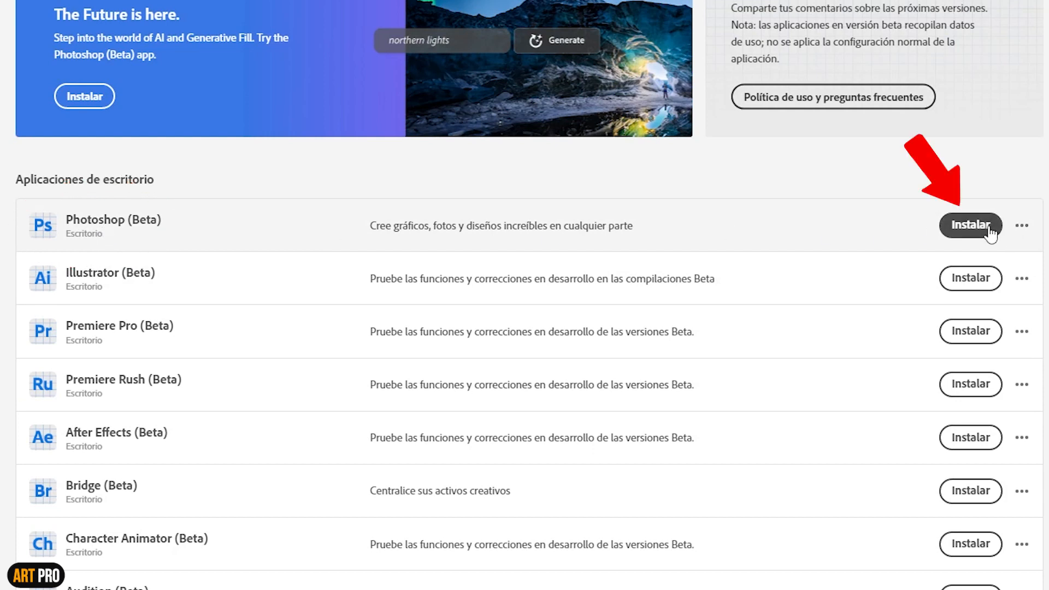
click(969, 225)
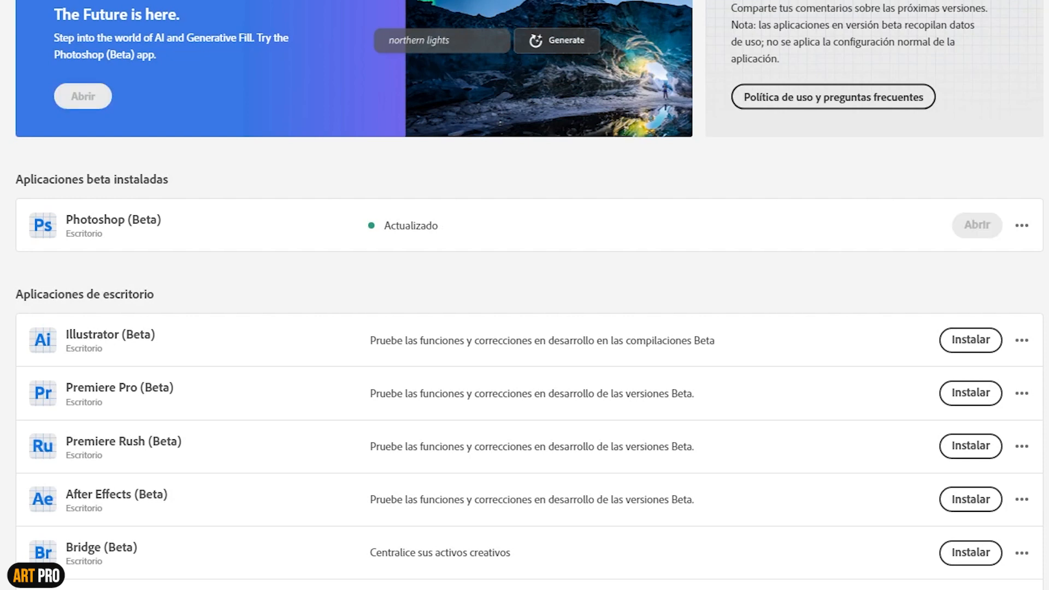
click(976, 224)
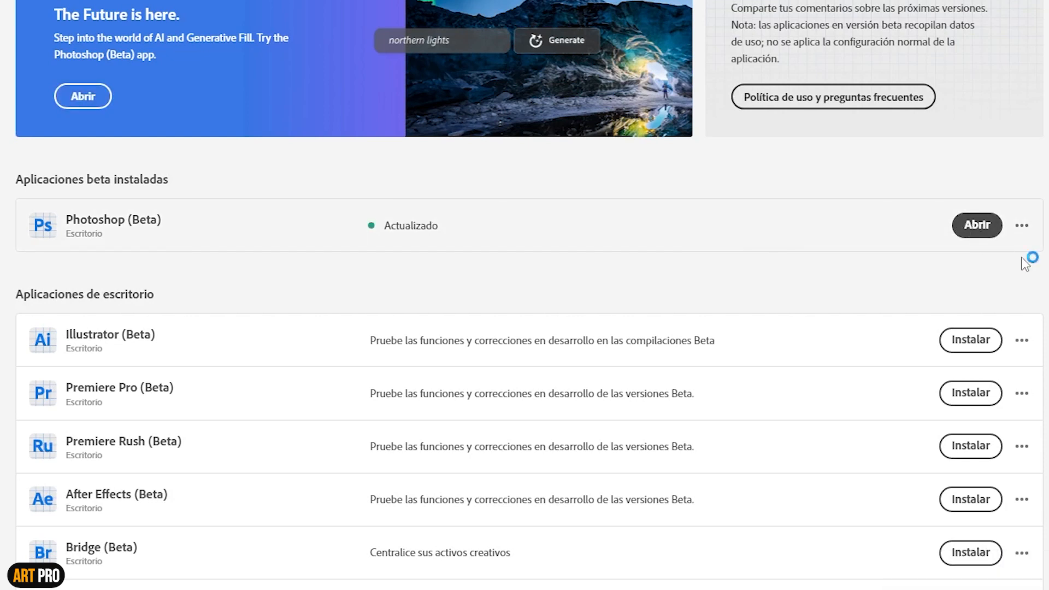
Launch Photoshop (Beta) from the installed beta apps list.
click(976, 225)
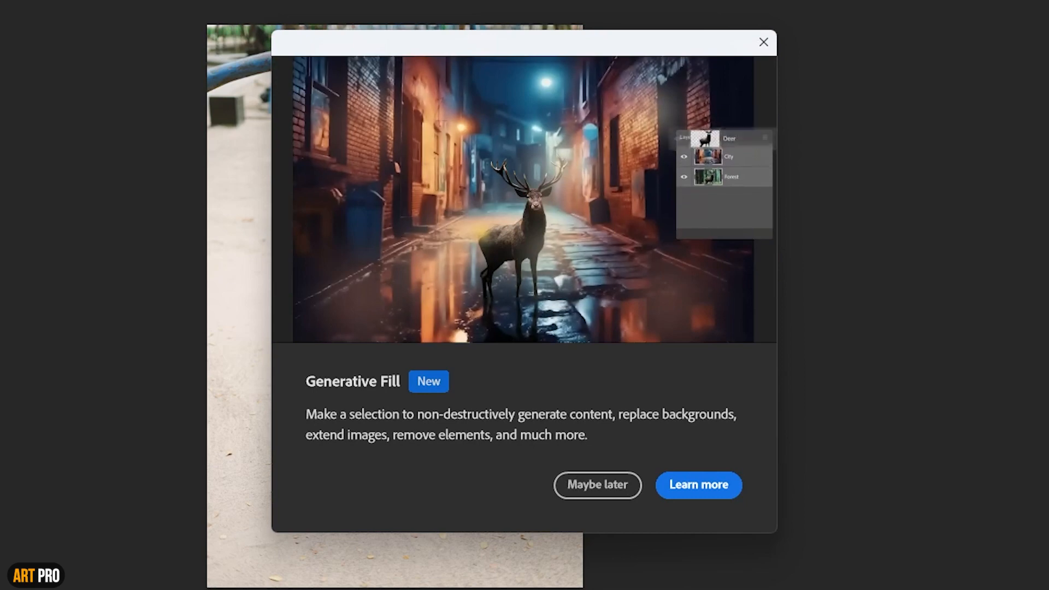
Open the Generative Fill Learn more article and scroll through the Relleno generativo section.
click(698, 485)
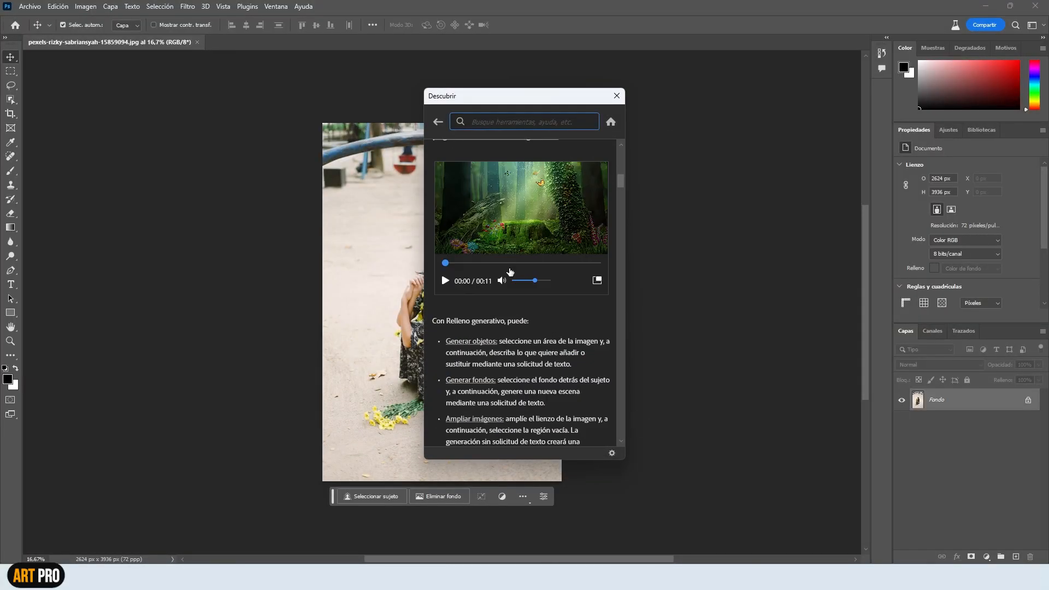
scroll(down, 3)
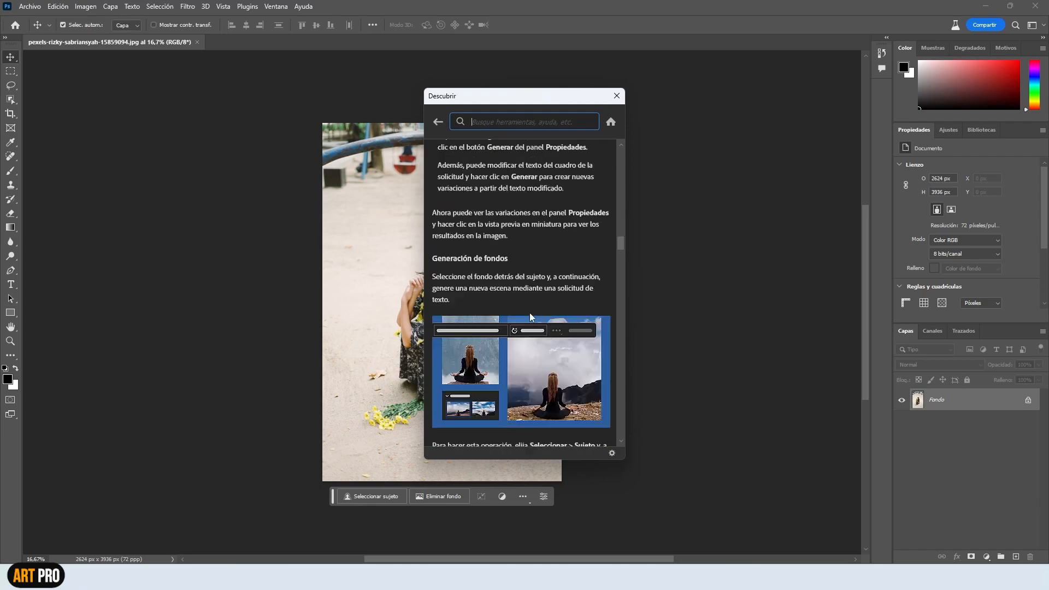
click(610, 121)
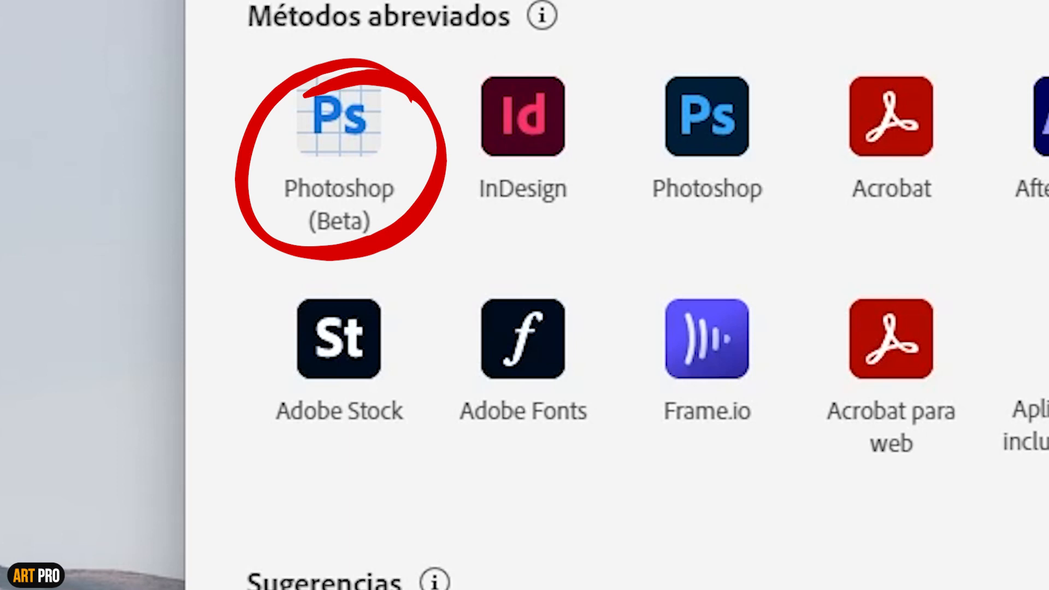
Close the help article, select around the crouching woman, and start a Relleno generativo prompt.
click(338, 117)
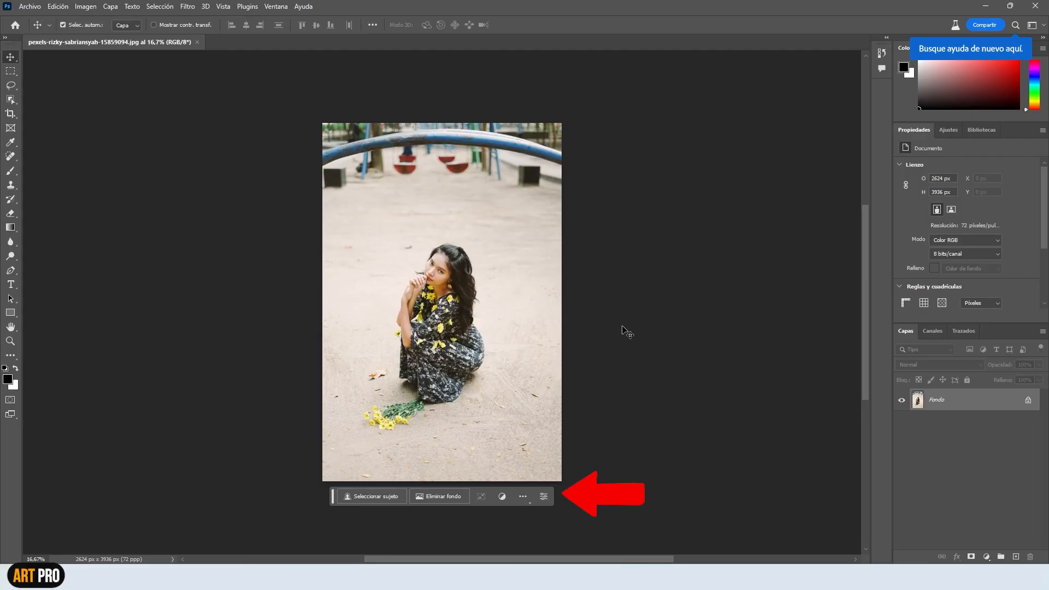
click(374, 496)
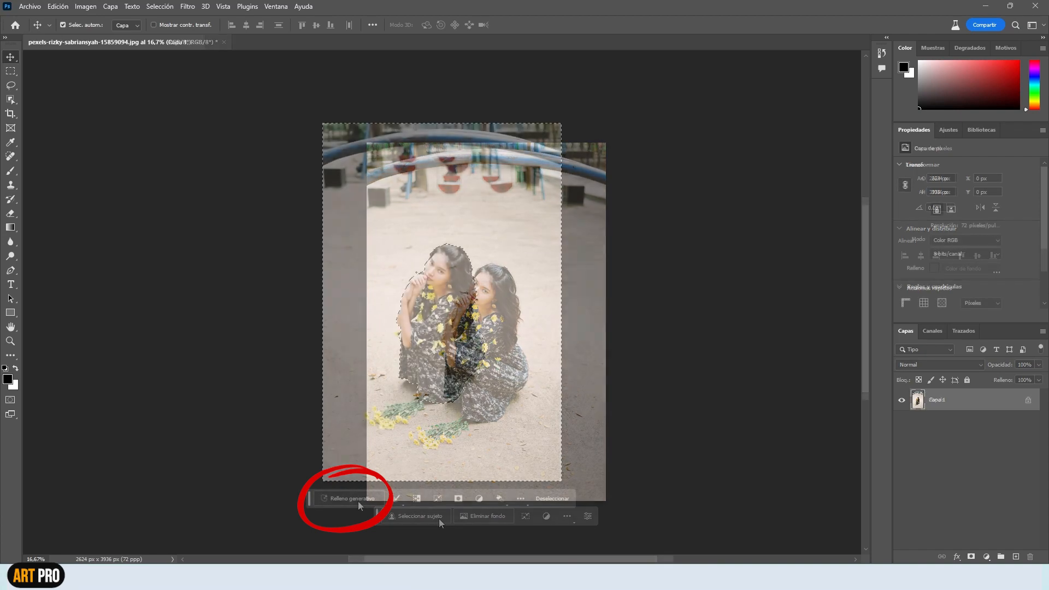
click(349, 498)
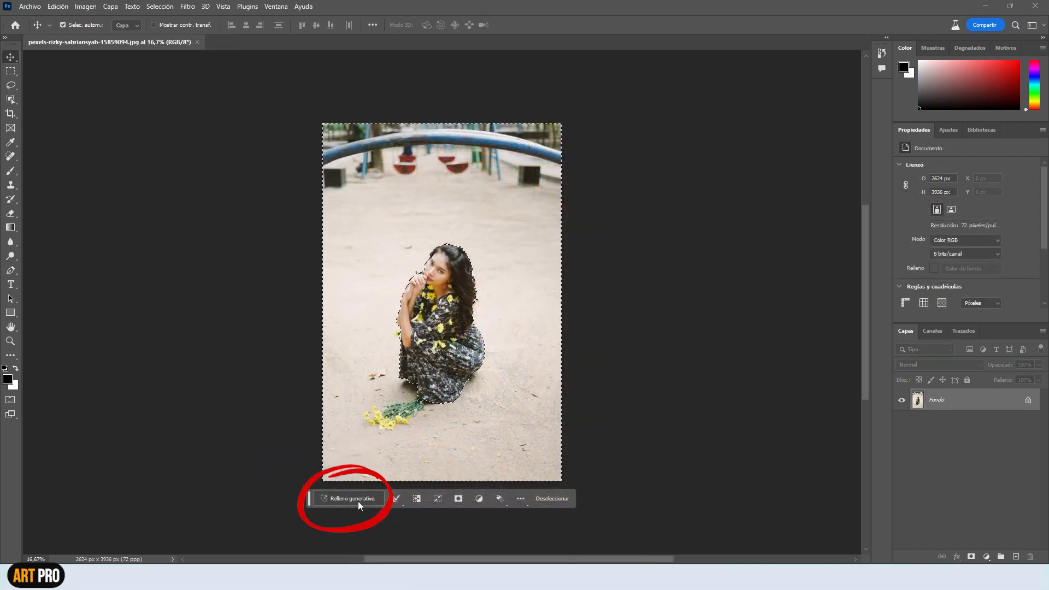
click(349, 498)
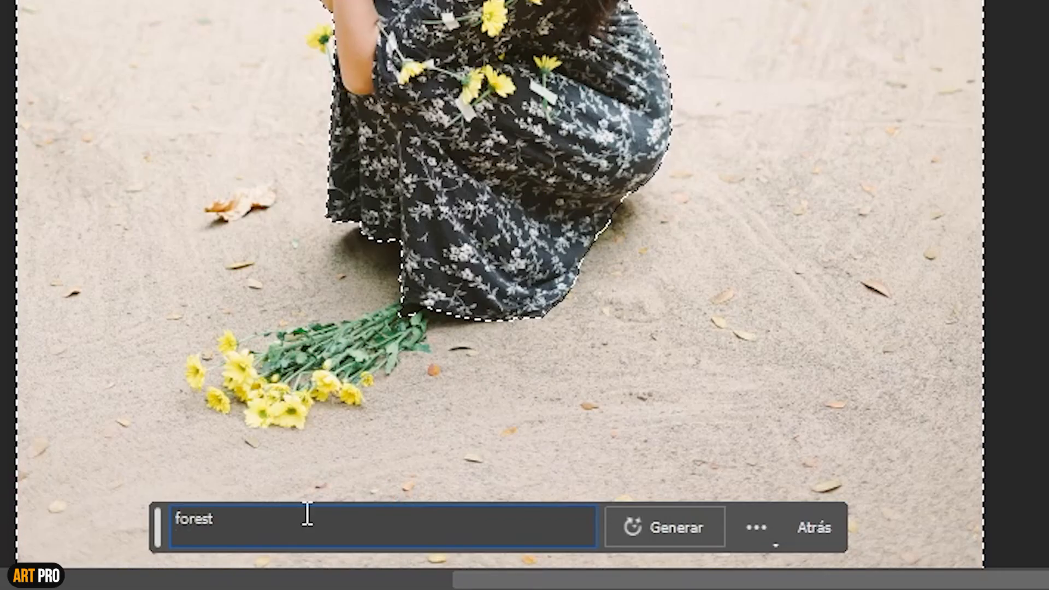
click(665, 527)
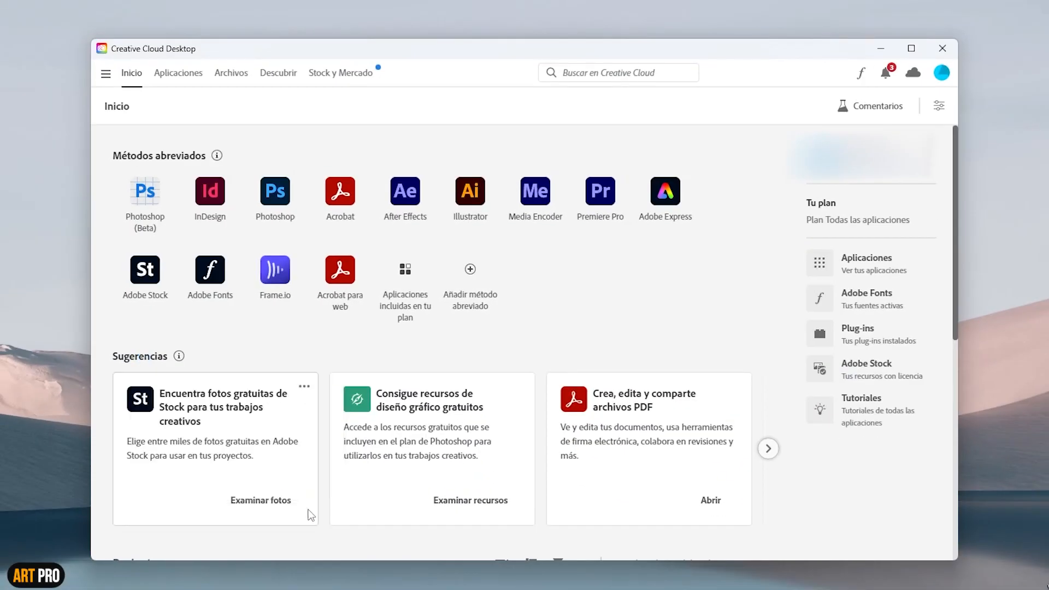
mouse_move(307, 549)
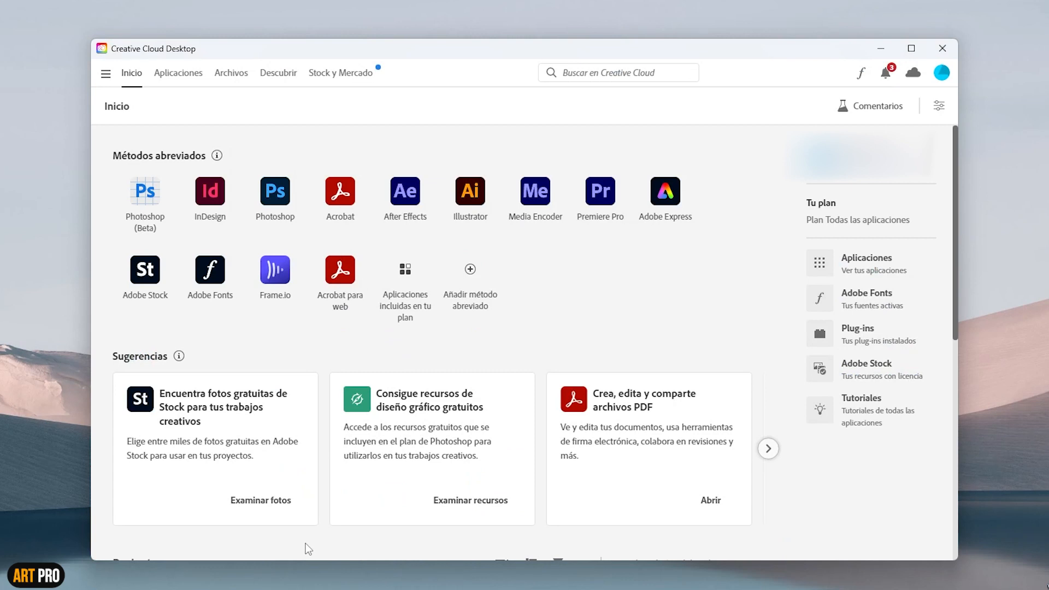
mouse_move(178, 72)
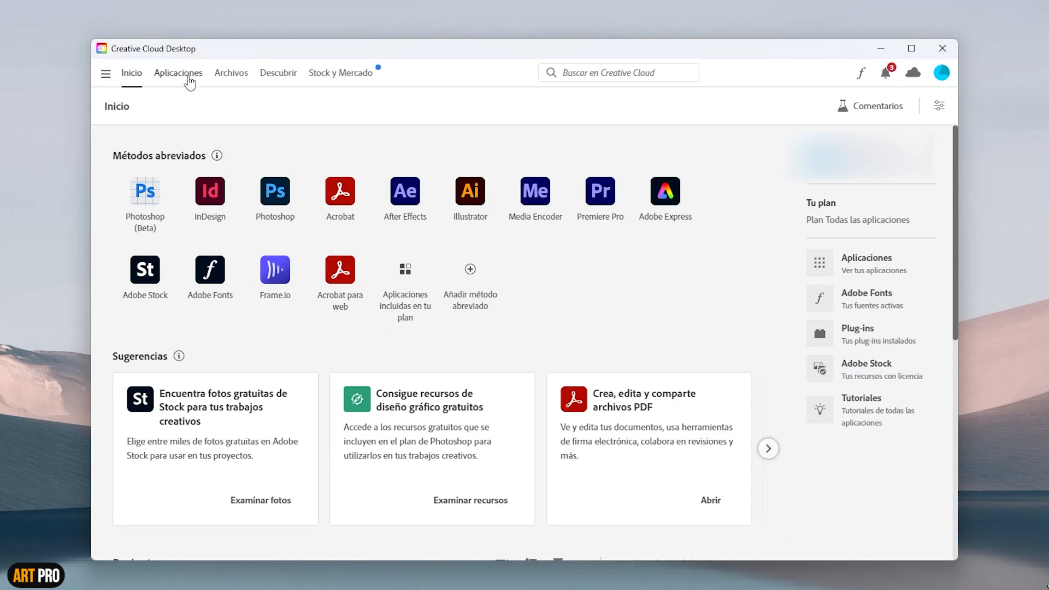
Show all applications, scroll the sidebar, and open the Behance resource link.
click(178, 74)
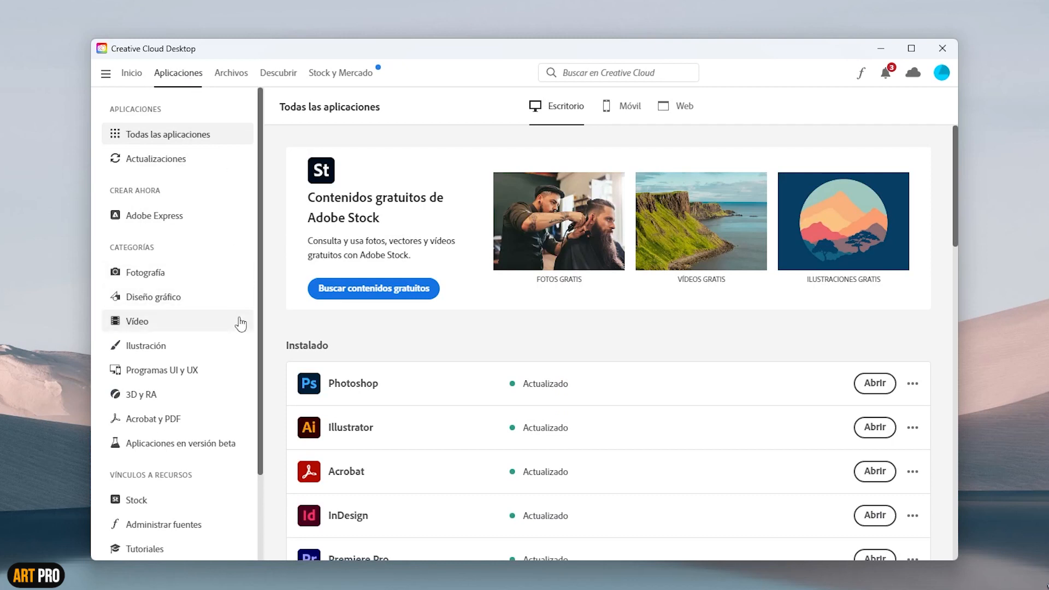
scroll(down, 3)
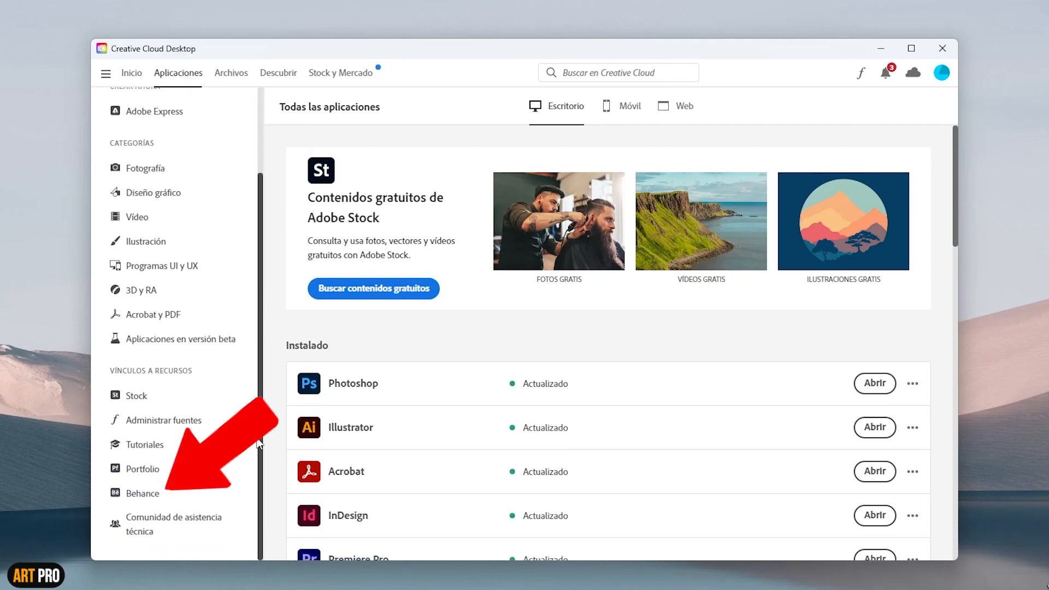
mouse_move(142, 492)
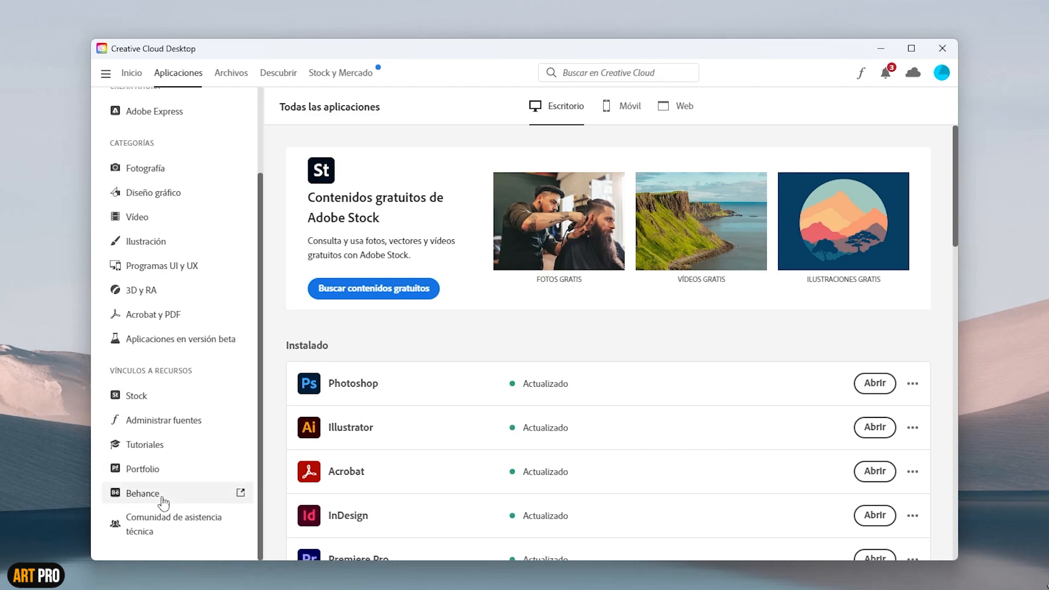
mouse_move(166, 497)
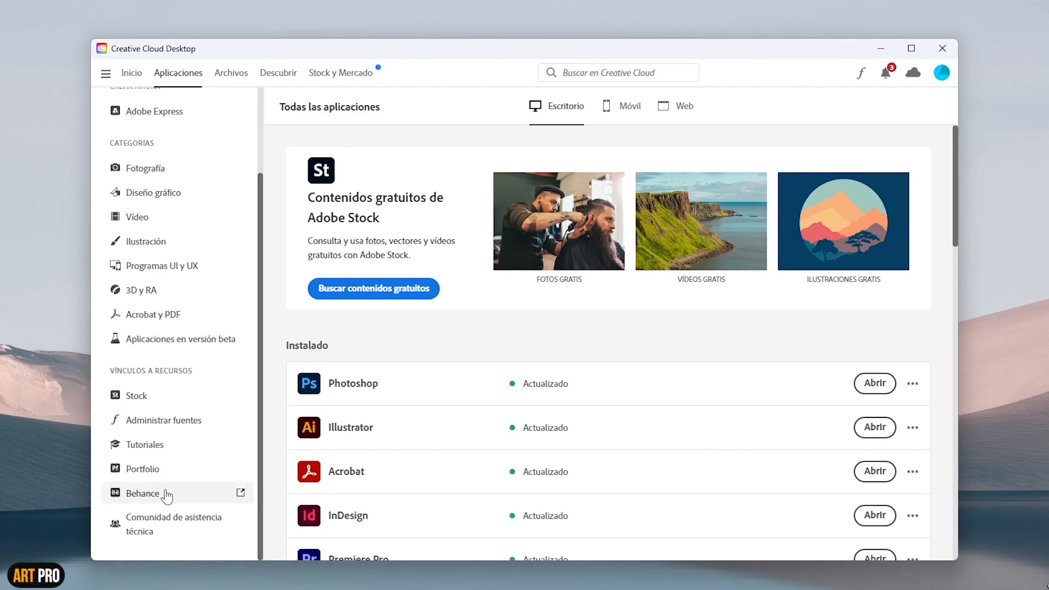
click(142, 494)
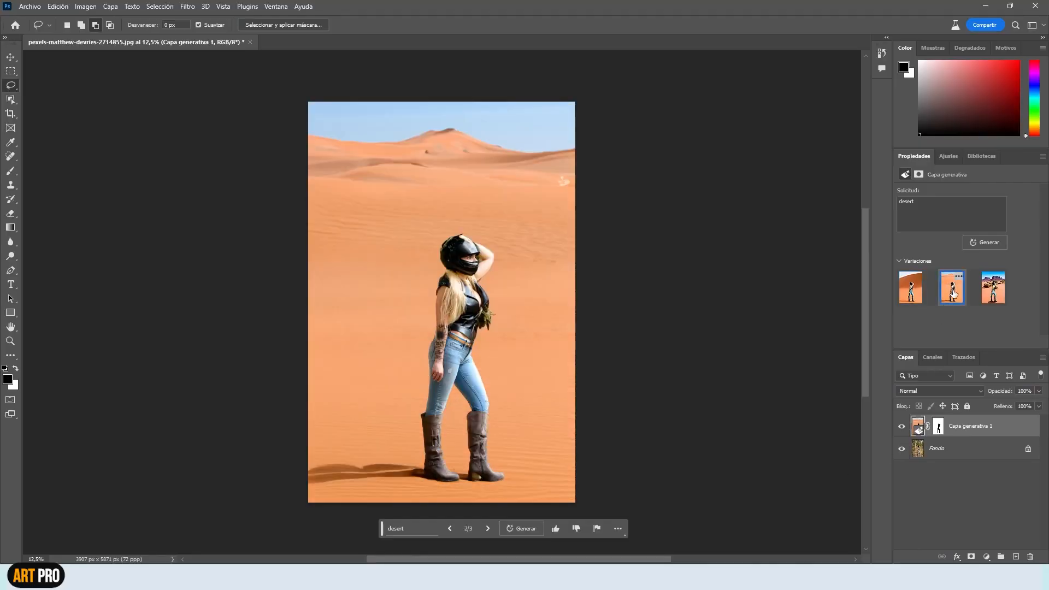
Generate desert scenery (variation 2), then an abandoned truck replaced by an abandoned motorbike.
click(993, 288)
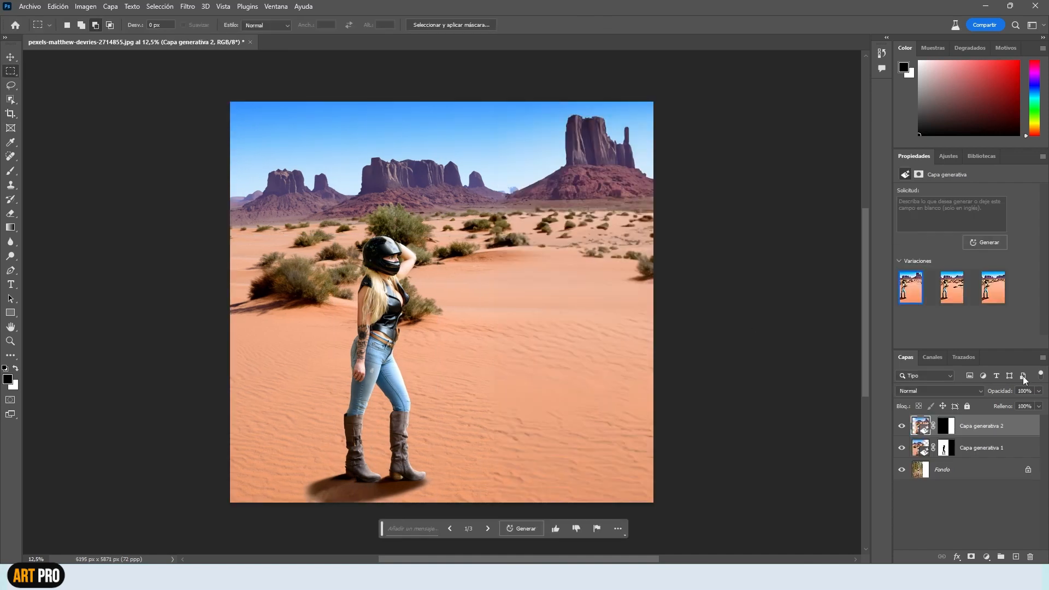
click(950, 288)
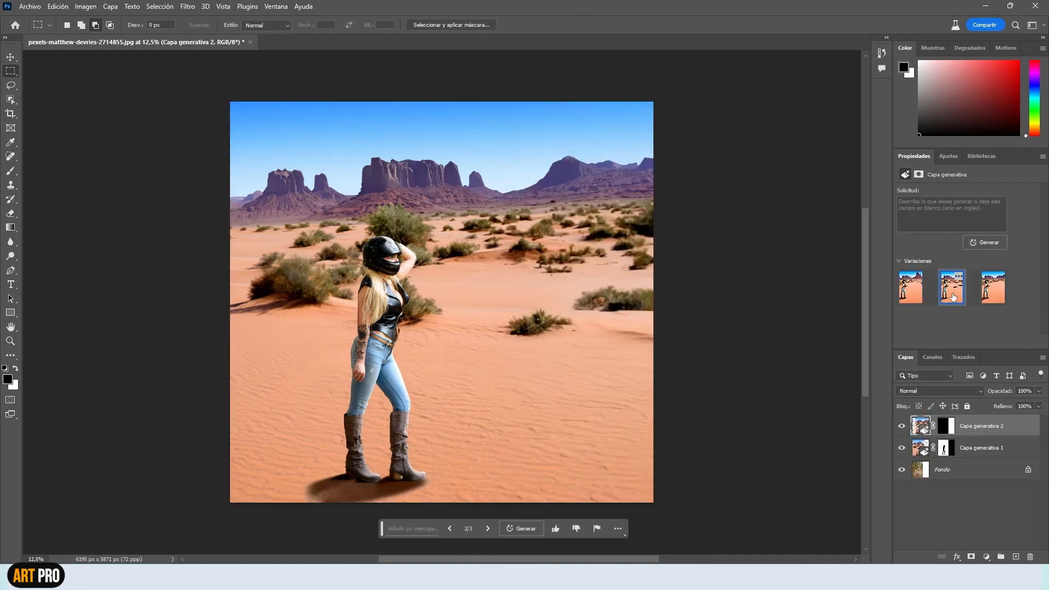
click(525, 527)
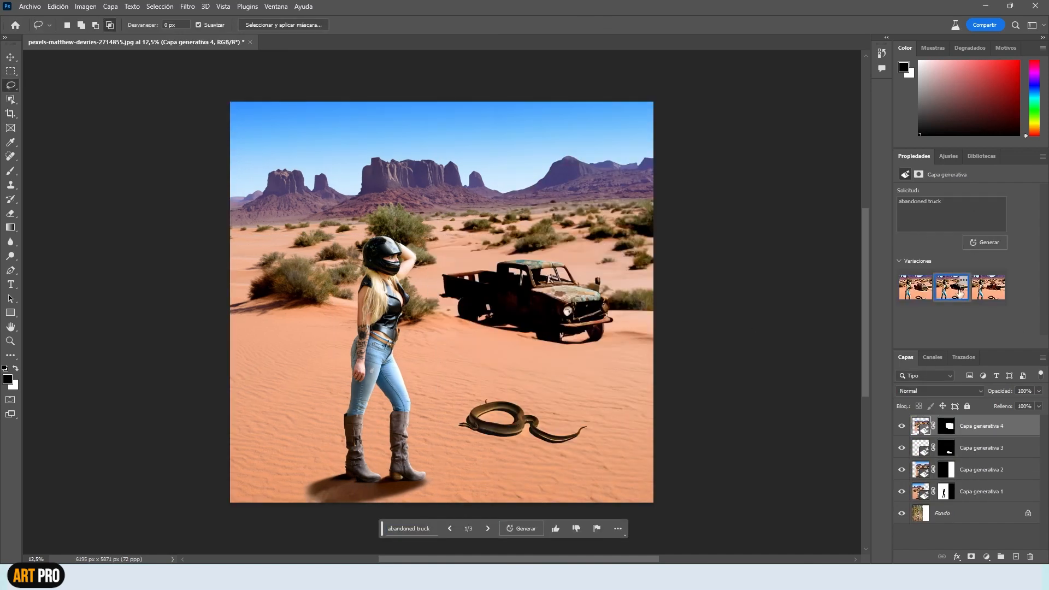
click(555, 528)
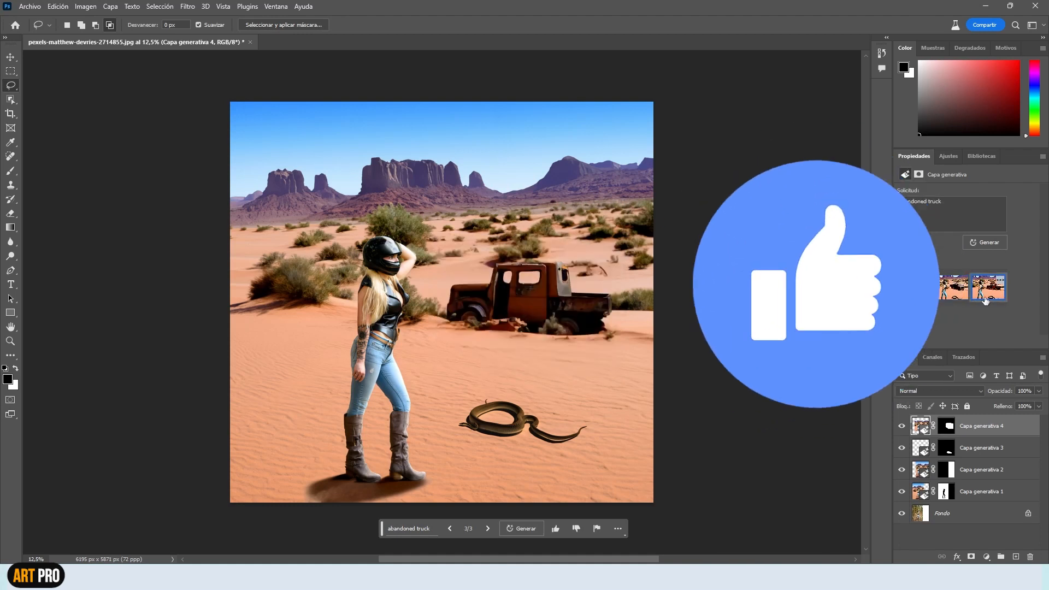
click(521, 529)
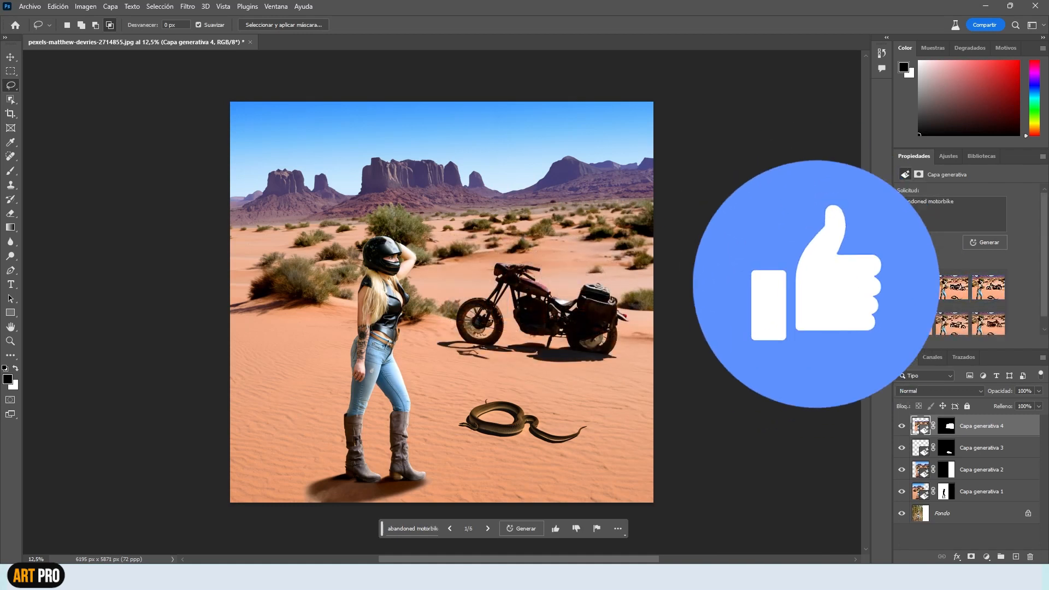